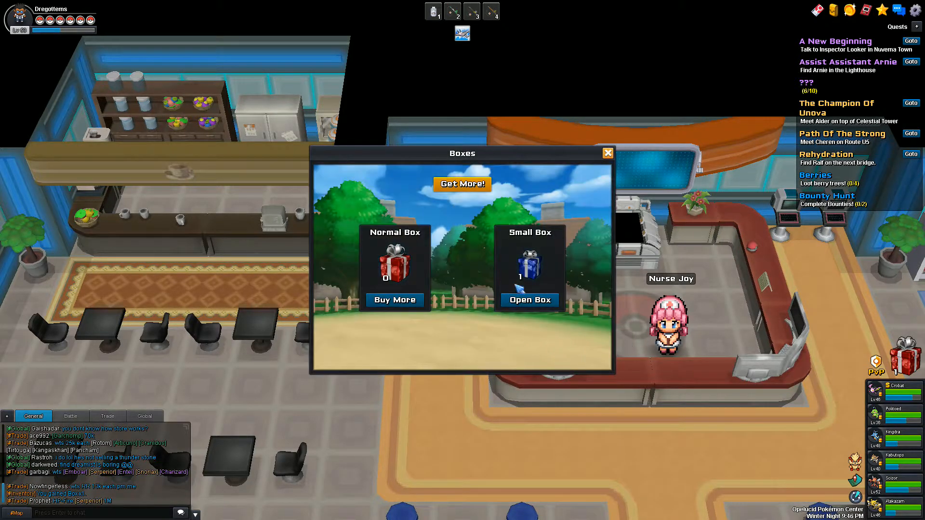
Open the free Small Box and collect its 50 Pokégold reward.
{"action": "left_click", "coordinate": [528, 300]}
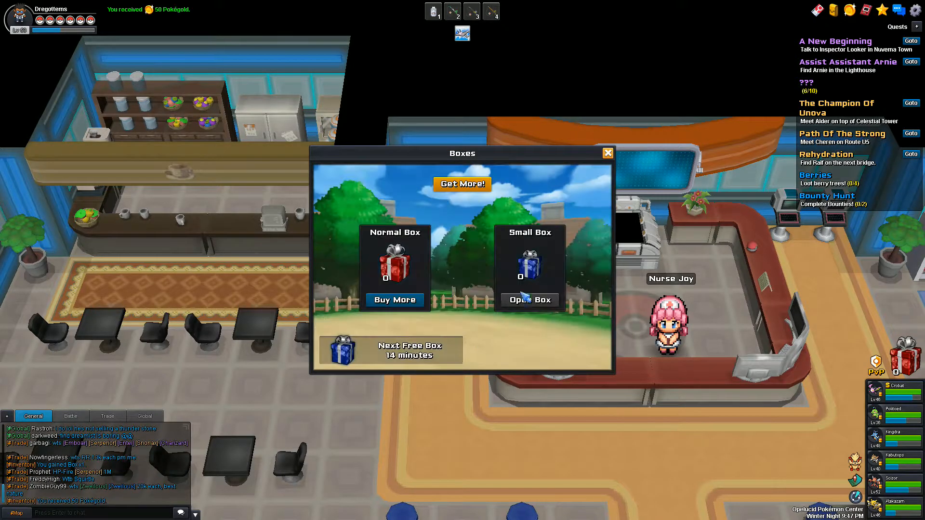
{"action": "left_click", "coordinate": [606, 153]}
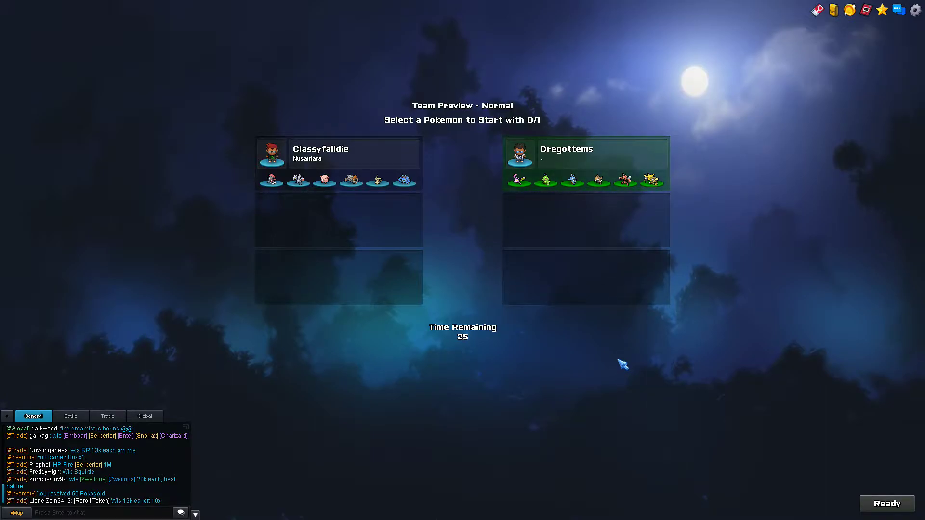
{"action": "mouse_move", "coordinate": [558, 311]}
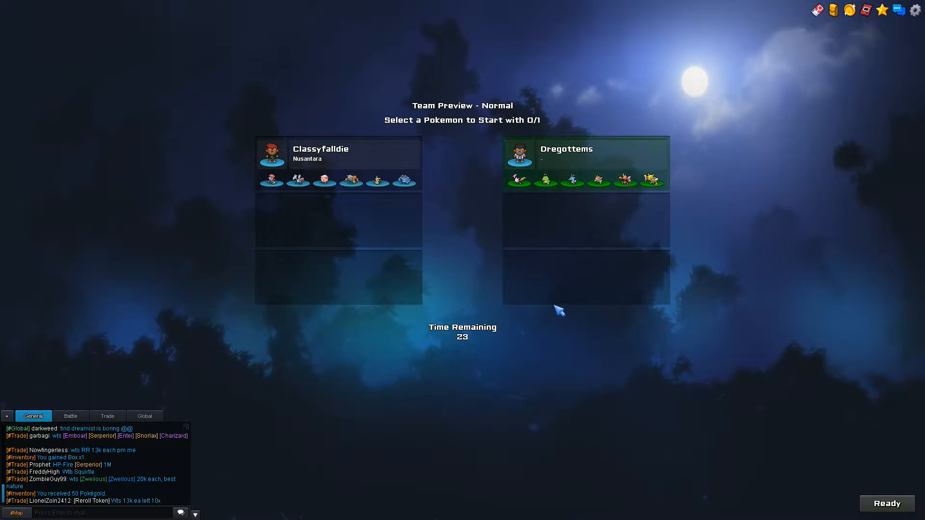
{"action": "mouse_move", "coordinate": [567, 297]}
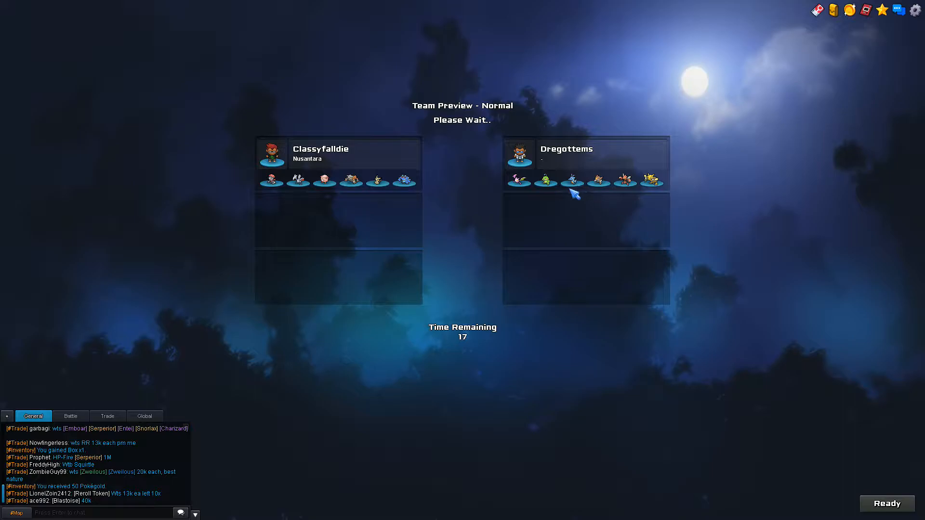
{"action": "mouse_move", "coordinate": [551, 186]}
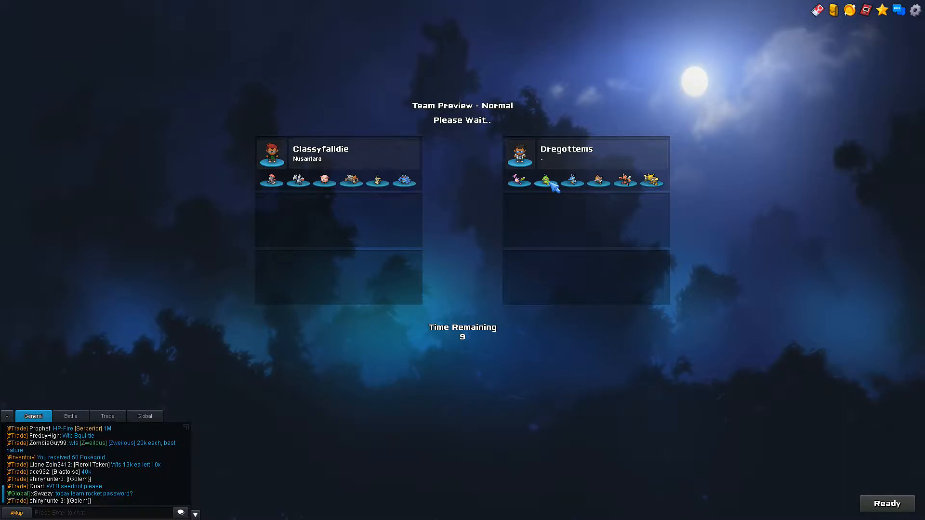
{"action": "mouse_move", "coordinate": [611, 189]}
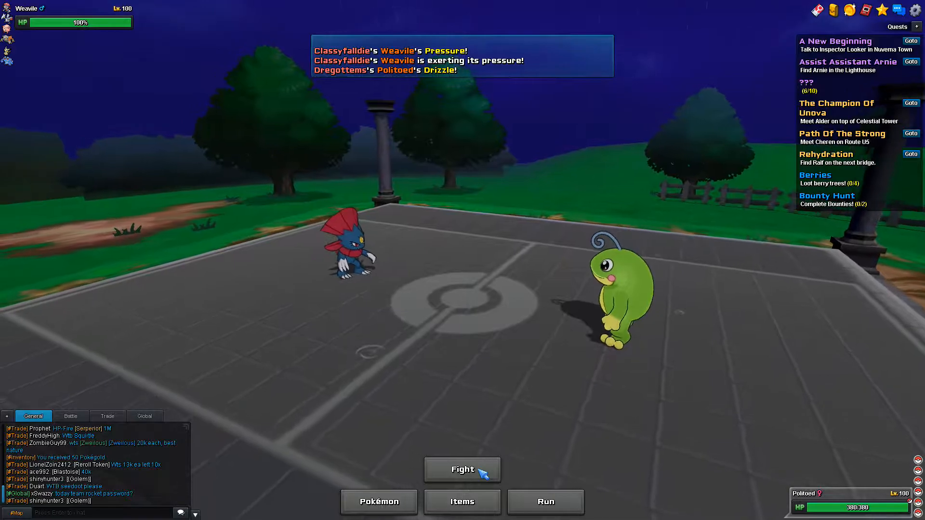
Attack with Politoed, then choose Kabutops as the Eject Button replacement.
{"action": "left_click", "coordinate": [462, 470]}
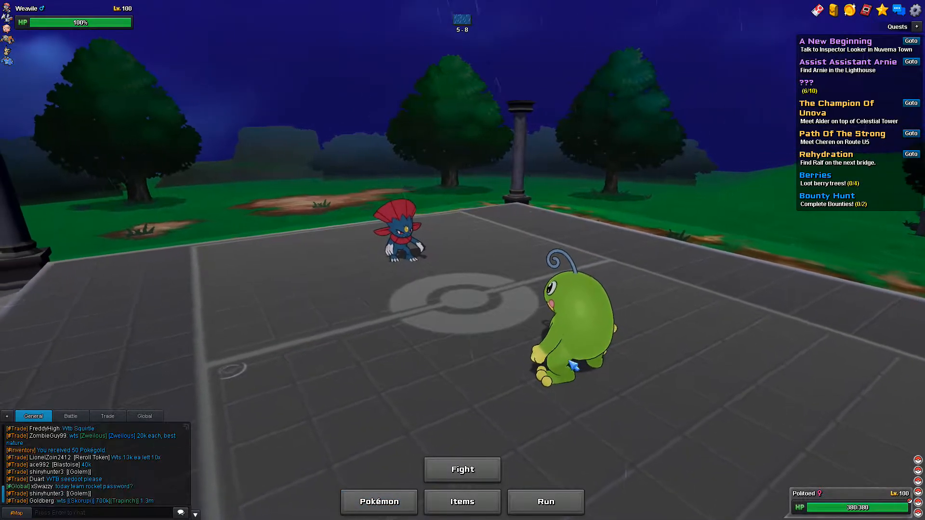
{"action": "left_click", "coordinate": [461, 469]}
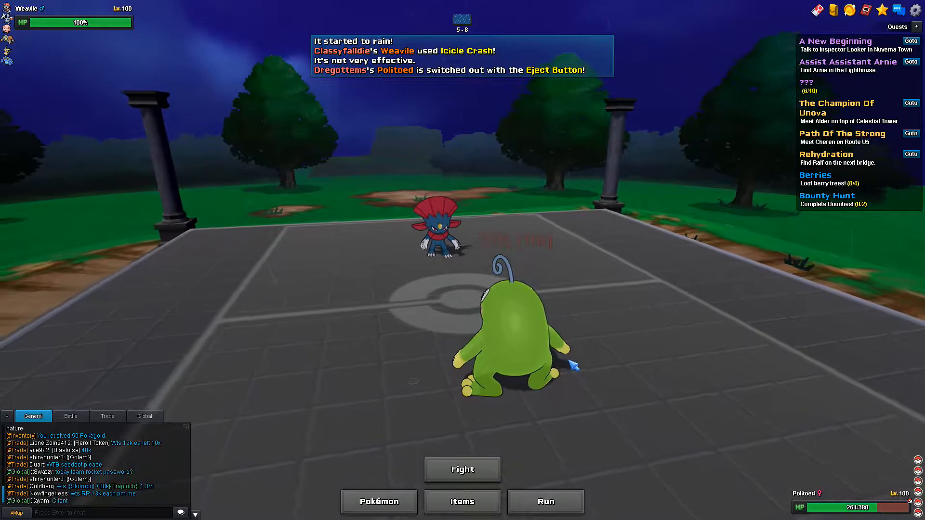
{"action": "left_click", "coordinate": [377, 502]}
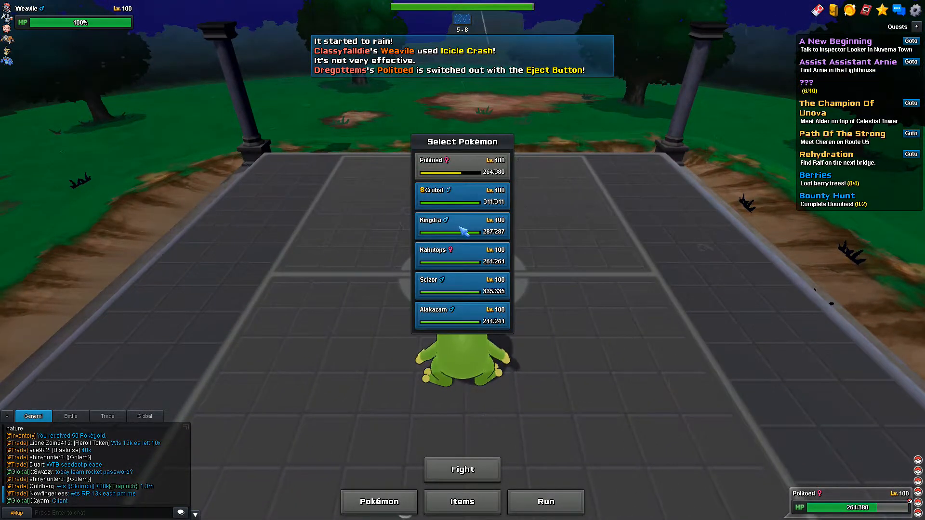
{"action": "mouse_move", "coordinate": [475, 280]}
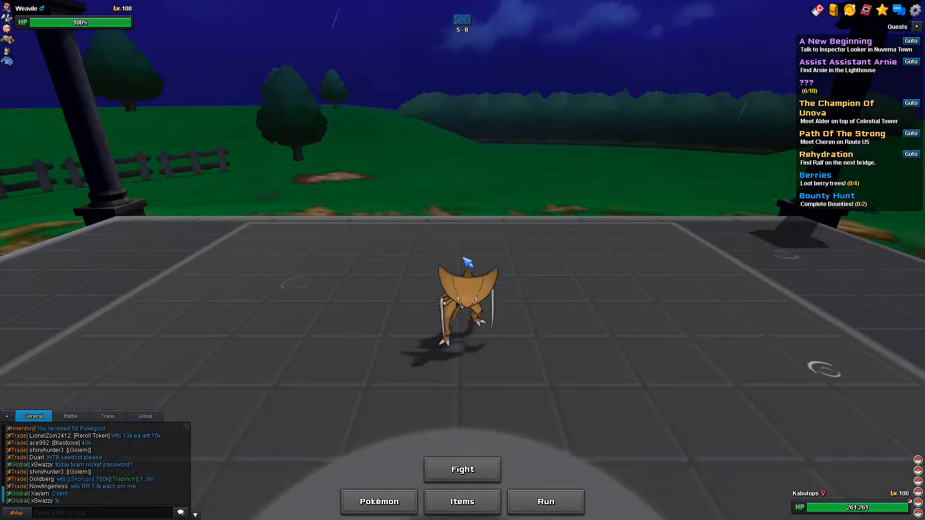
Have Kabutops use Superpower on turn 2 as the opponent brings in Mimikyu.
{"action": "left_click", "coordinate": [463, 469]}
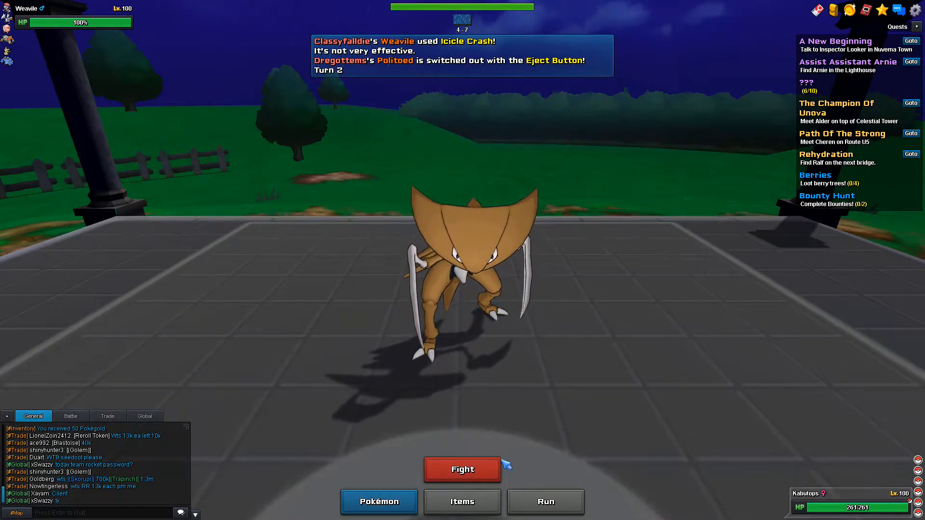
{"action": "left_click", "coordinate": [462, 469]}
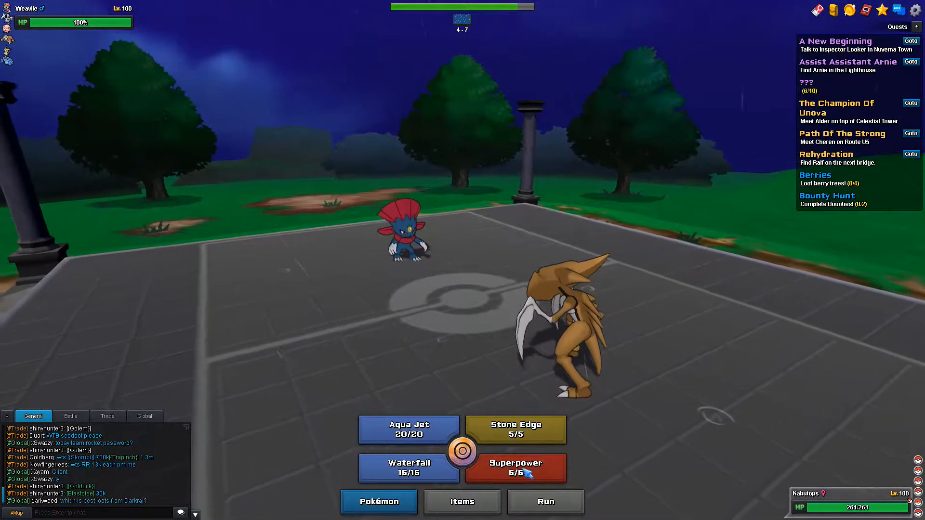
{"action": "left_click", "coordinate": [514, 469]}
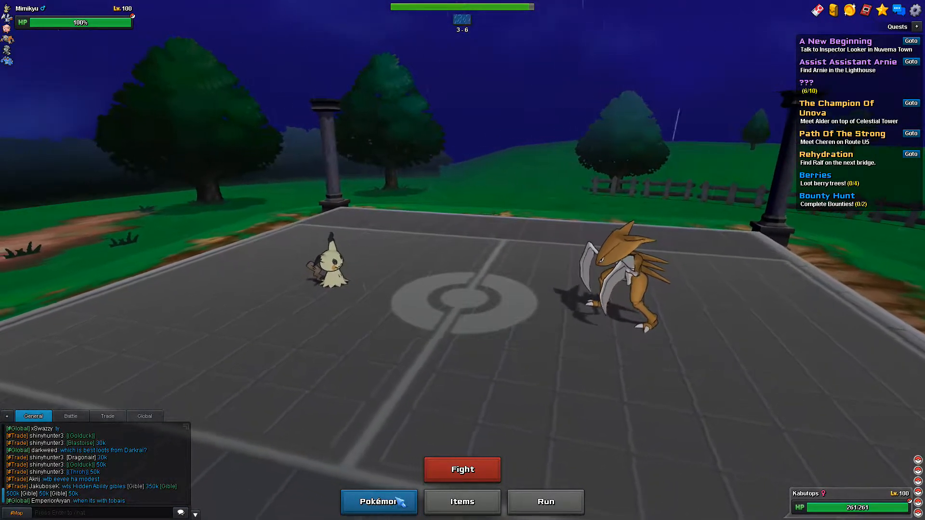
Switch Kabutops for Scizor and Bullet Punch the incoming Heatran down to 93%.
{"action": "left_click", "coordinate": [377, 502]}
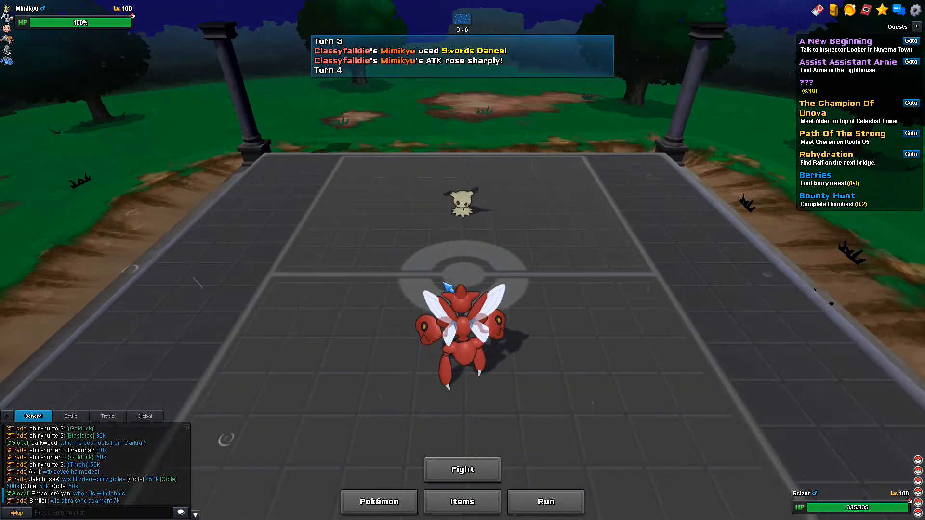
{"action": "left_click", "coordinate": [462, 470]}
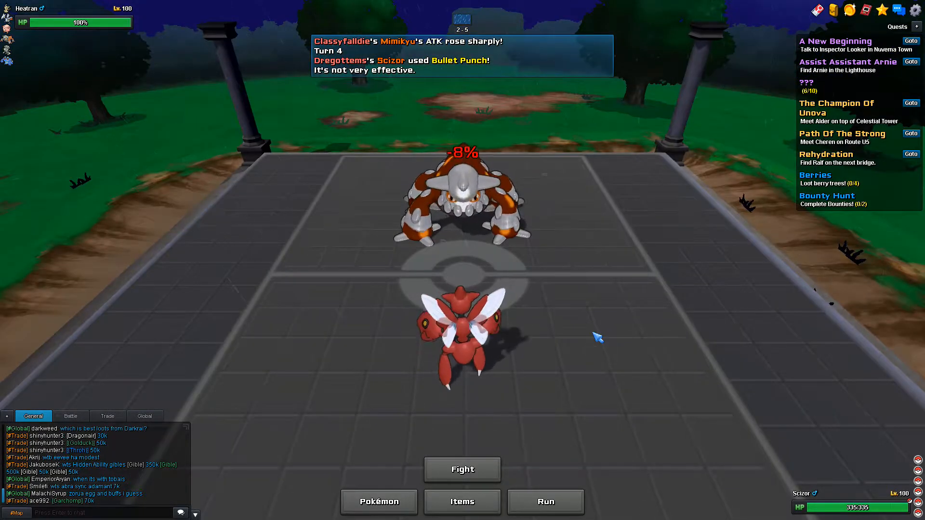
{"action": "left_click", "coordinate": [462, 470]}
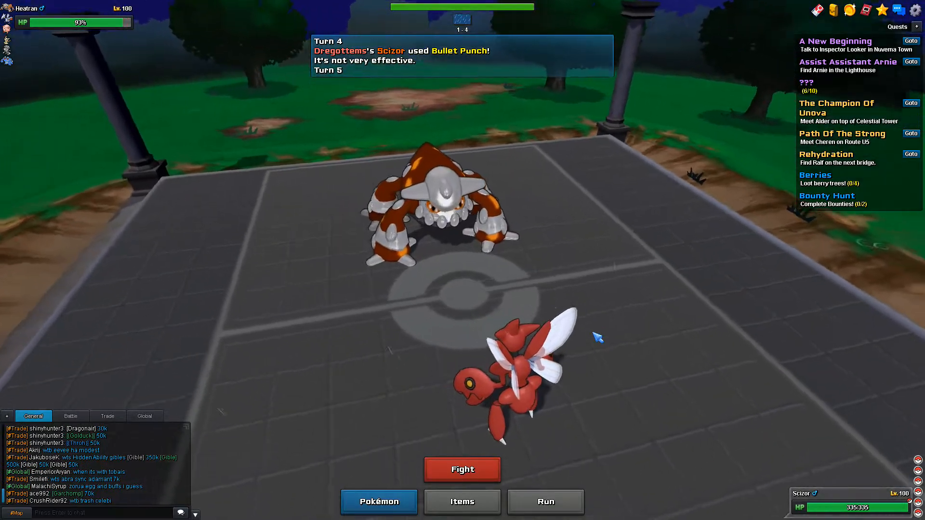
{"action": "left_click", "coordinate": [462, 469]}
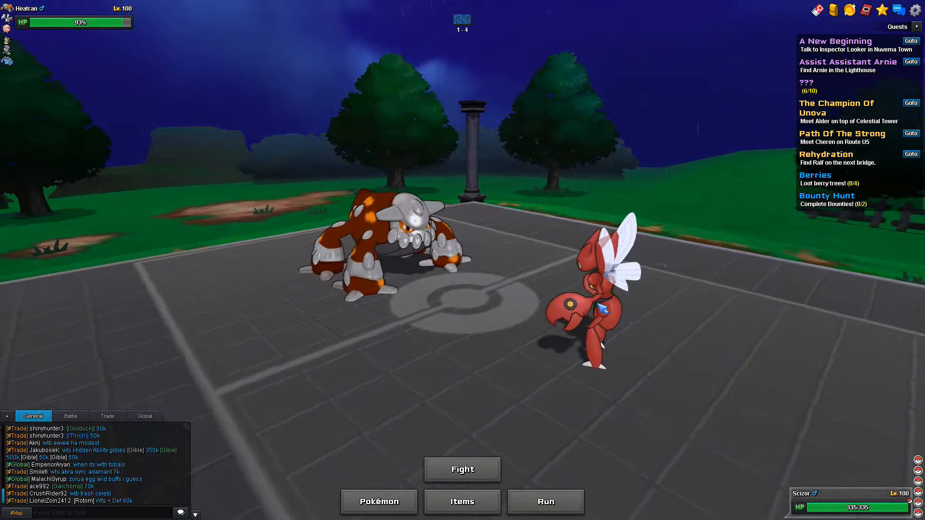
Attack Heatran with Scizor, then return Politoed and Surf Chansey to 87% before switching.
{"action": "left_click", "coordinate": [462, 469]}
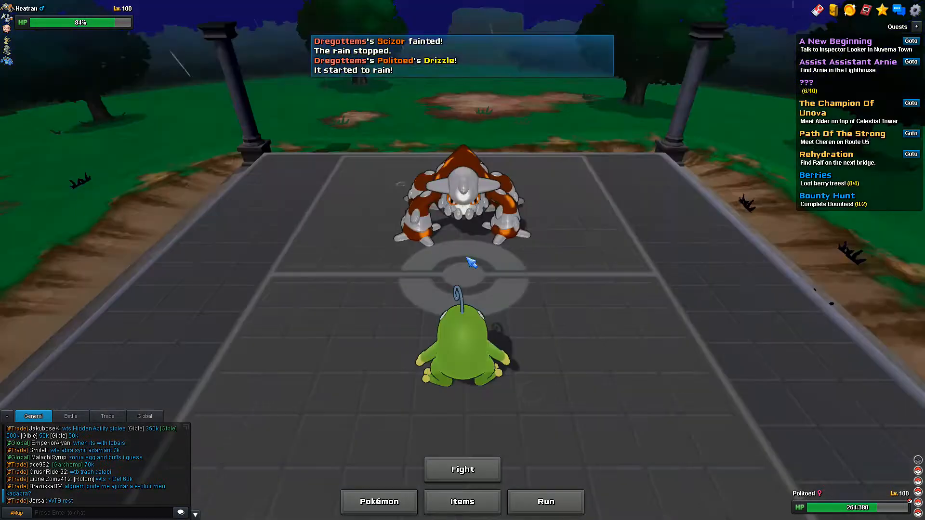
{"action": "left_click", "coordinate": [462, 469]}
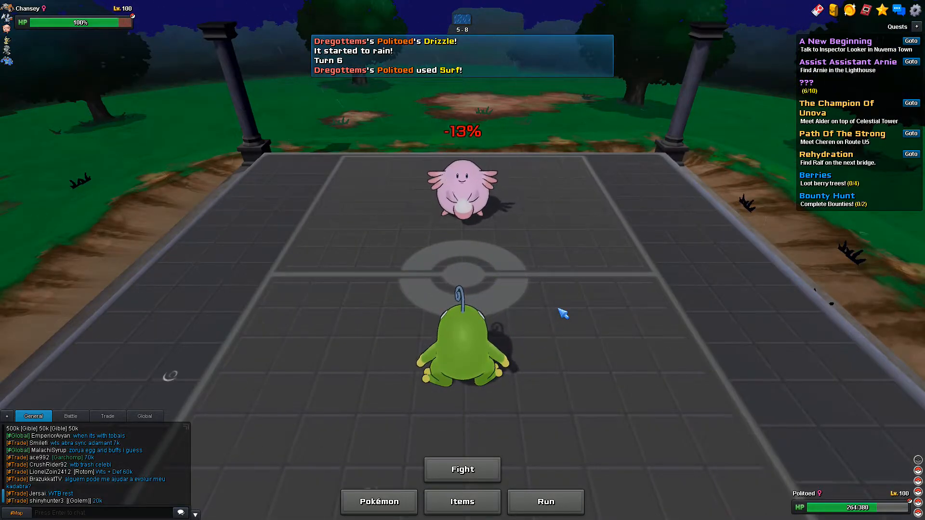
{"action": "left_click", "coordinate": [462, 470]}
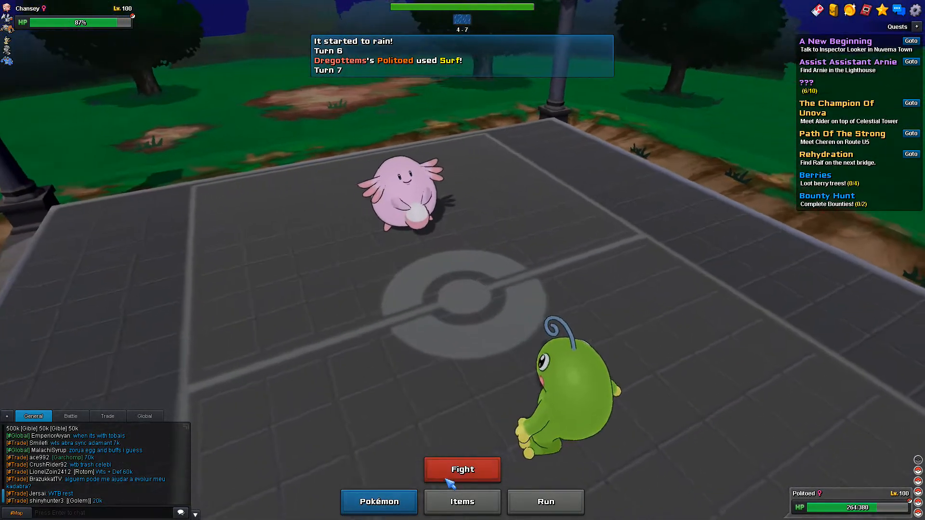
{"action": "left_click", "coordinate": [378, 502]}
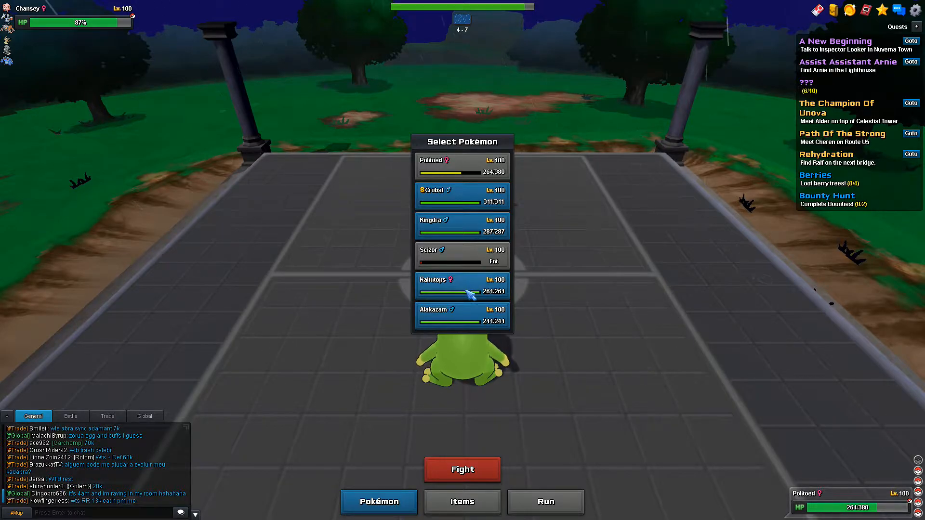
{"action": "mouse_move", "coordinate": [469, 294]}
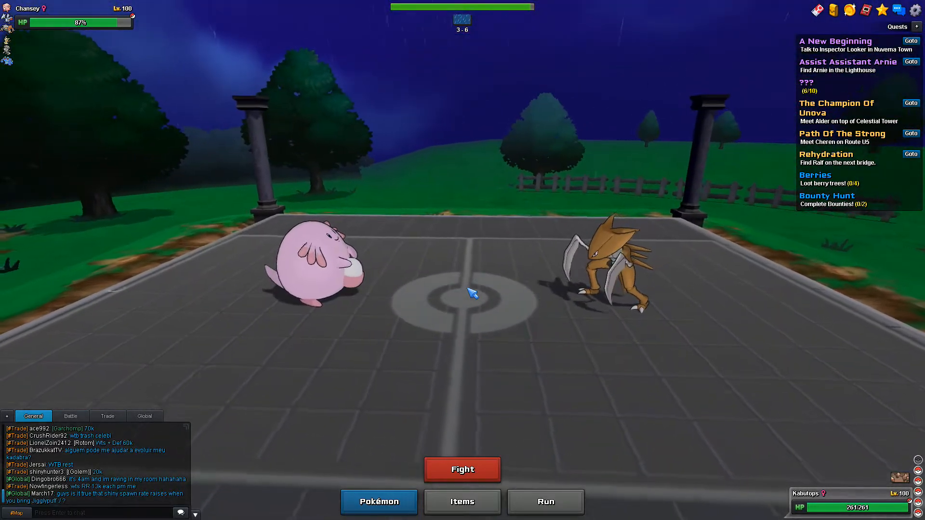
Send Kabutops back in and hit Mimikyu with a critical Waterfall to break its disguise.
{"action": "left_click", "coordinate": [461, 470]}
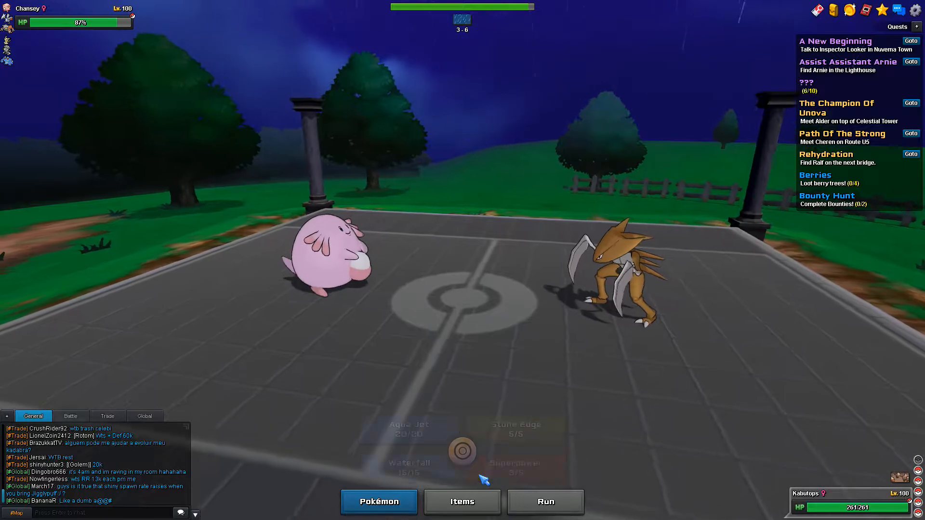
{"action": "left_click", "coordinate": [462, 452]}
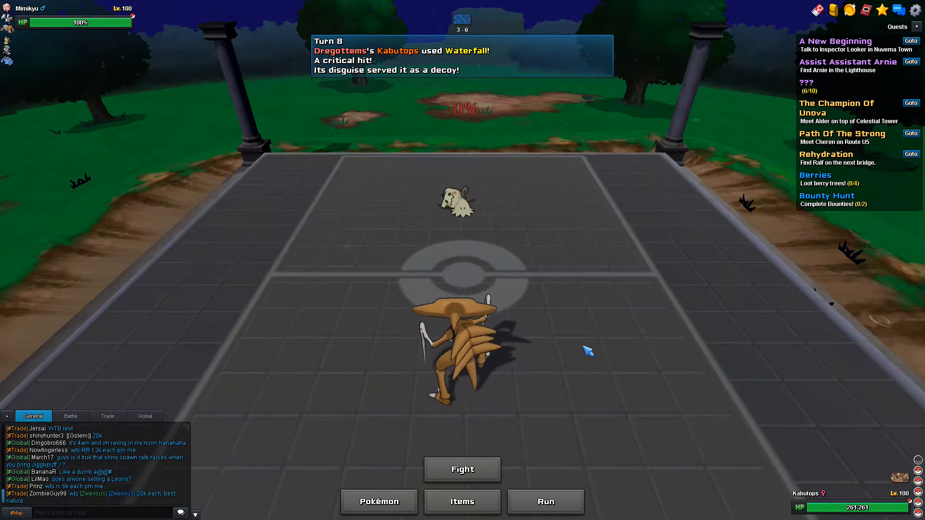
{"action": "left_click", "coordinate": [463, 470]}
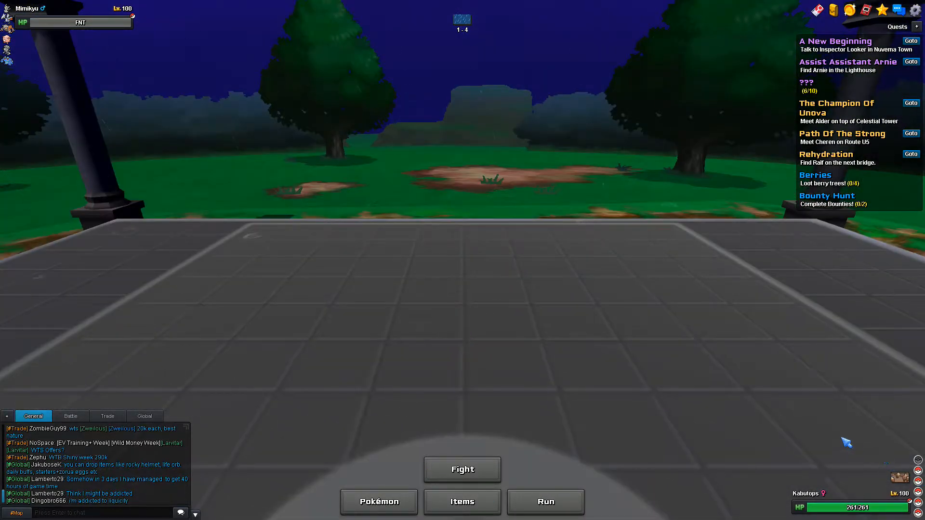
Finish Mimikyu with Waterfall and face the incoming Seismitoad on turn 10.
{"action": "left_click", "coordinate": [378, 502]}
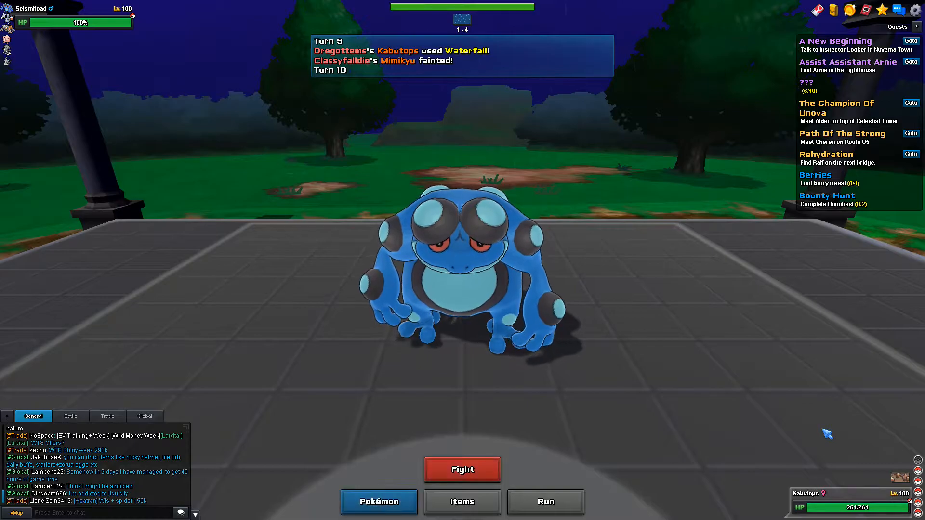